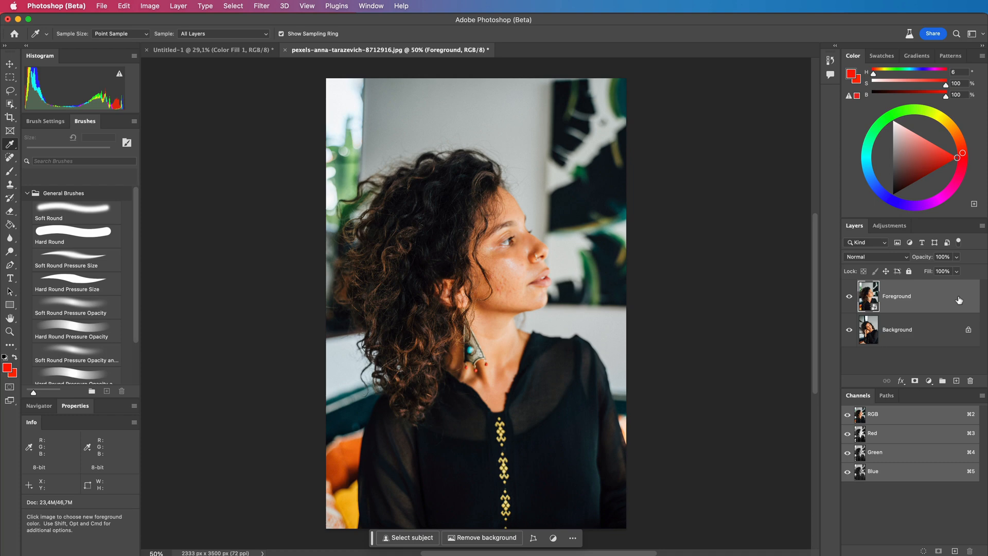
Bring the Untitled-1 colour spectrum document to the front
double_click(895, 295)
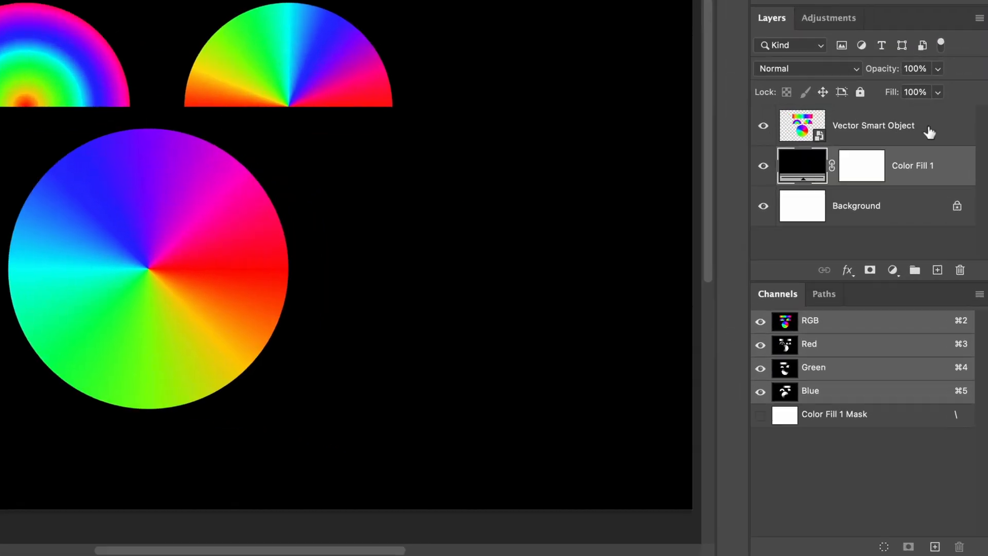
Untick the R channel in the Vector Smart Object's Blending Options and confirm
double_click(873, 124)
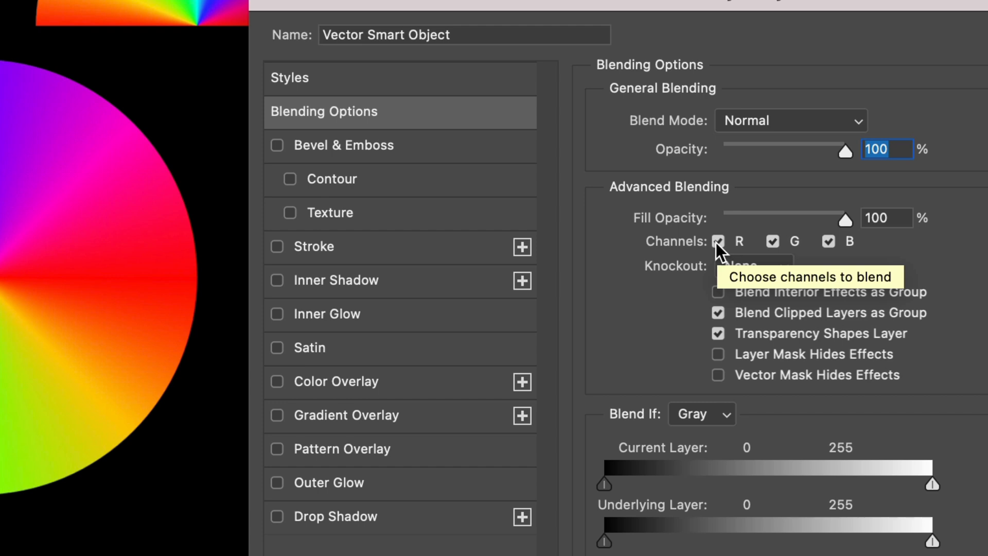
click(716, 241)
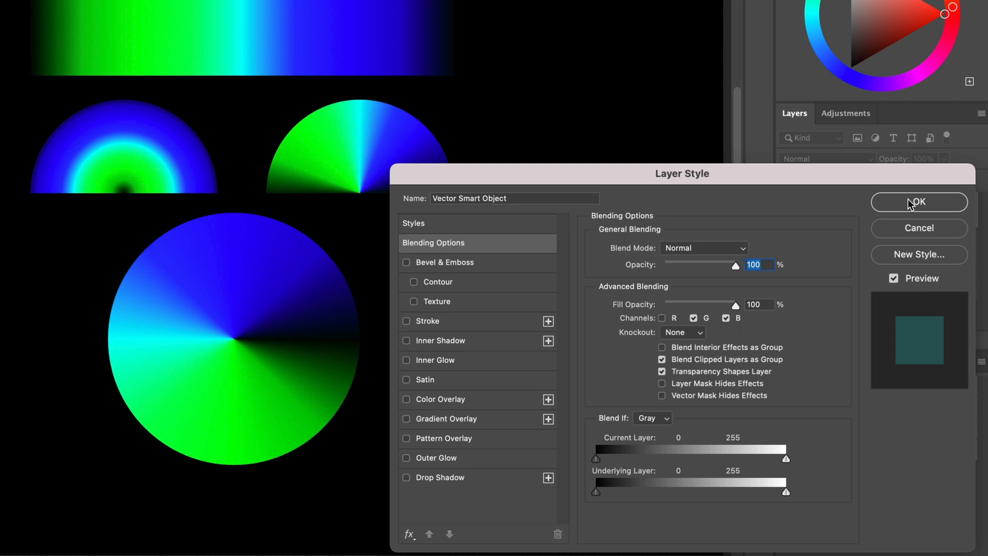
click(918, 201)
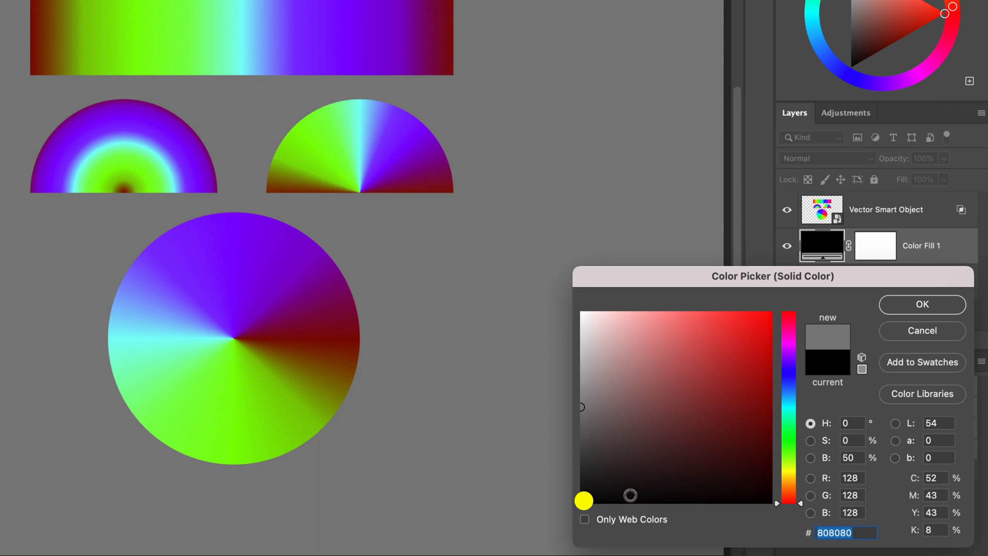
Set Color Fill 1 to mid grey #808080 and confirm
drag(583, 501, 581, 402)
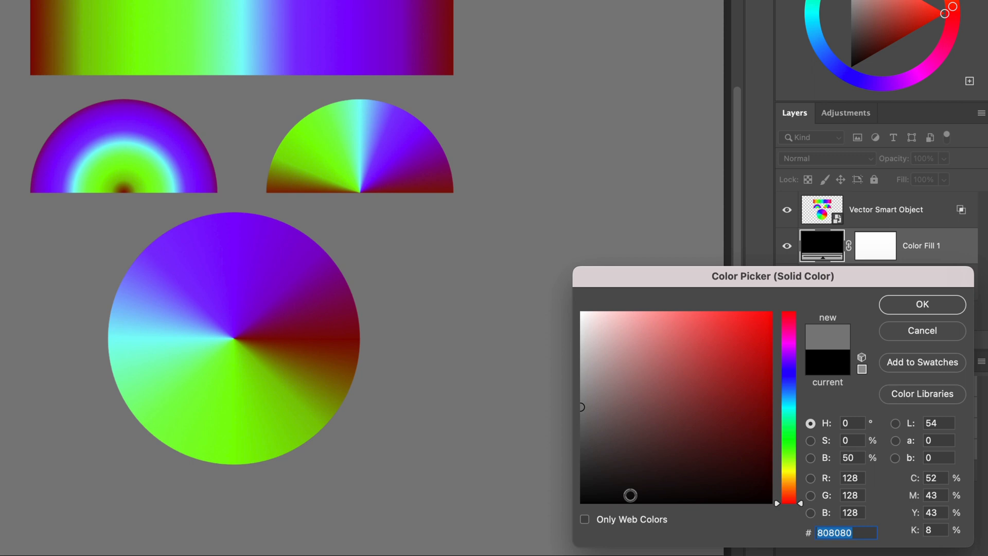
click(921, 304)
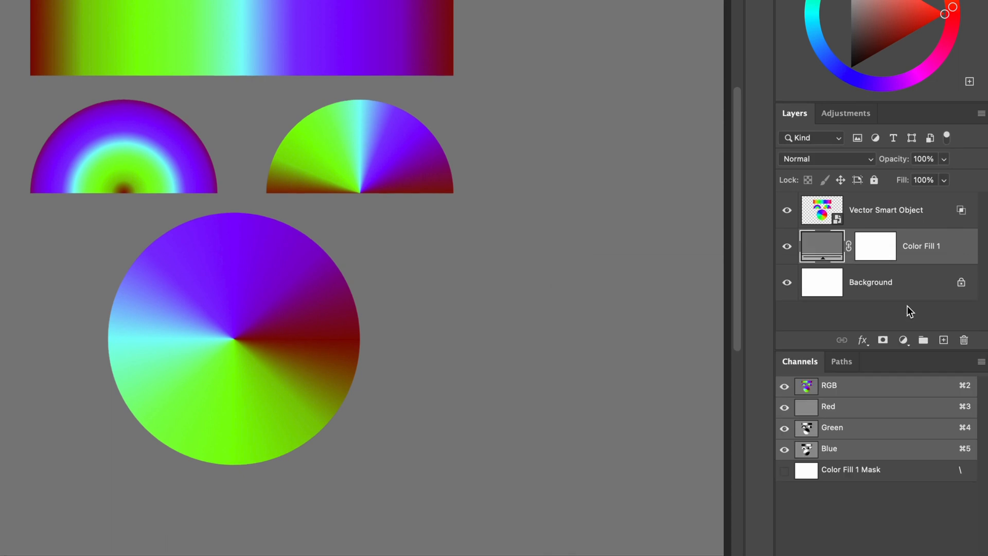
double_click(885, 210)
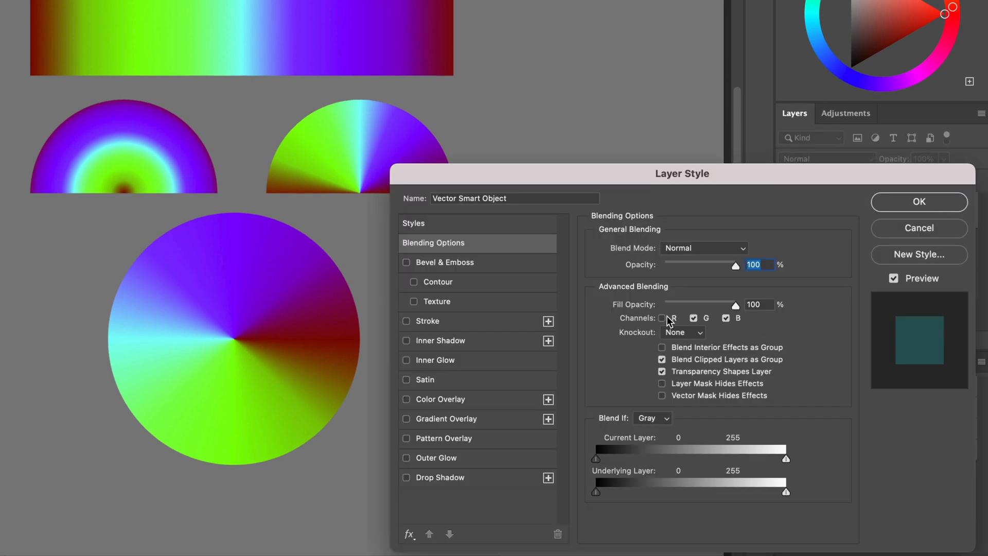
click(918, 202)
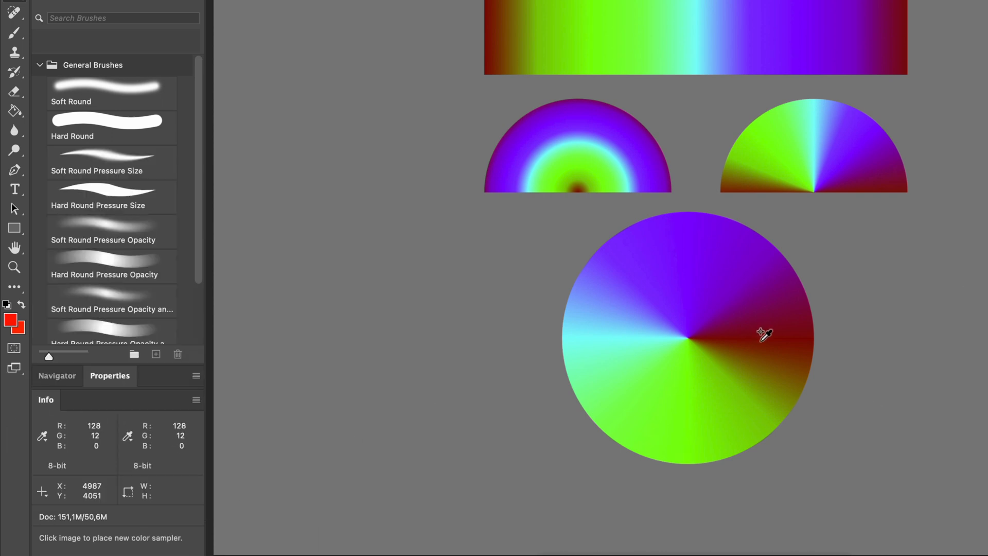
Edit the Color Fill 1 colour, trying a dark green and then a lighter green
click(763, 334)
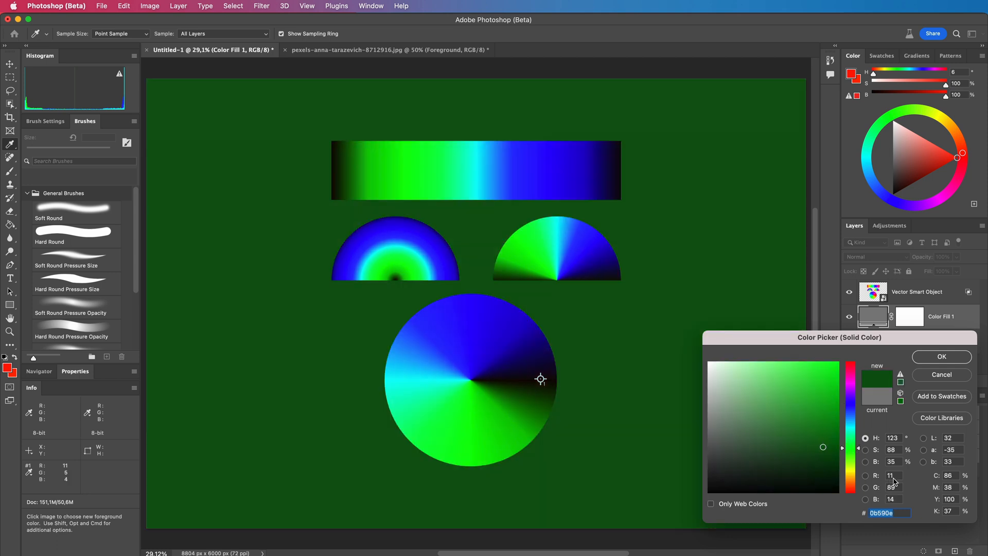
click(761, 398)
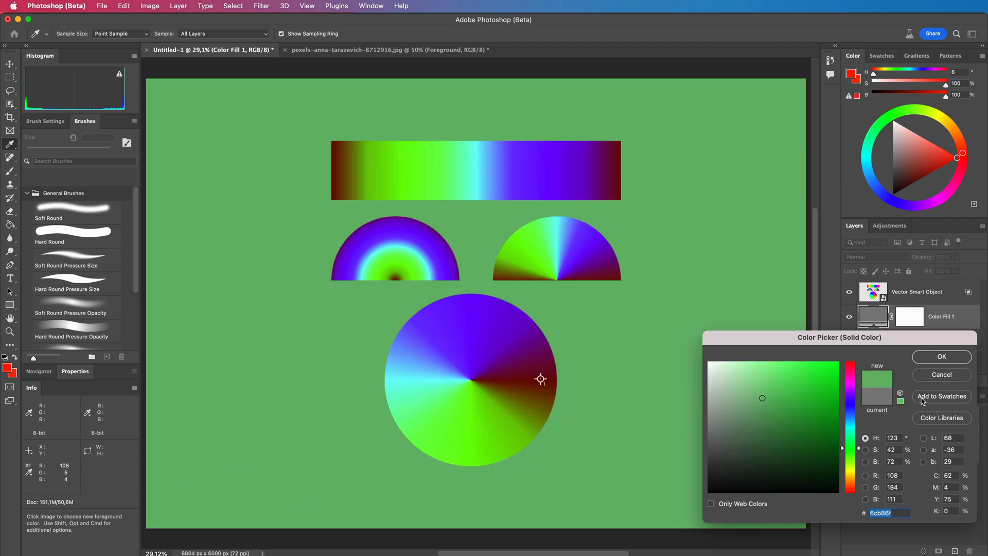
click(389, 50)
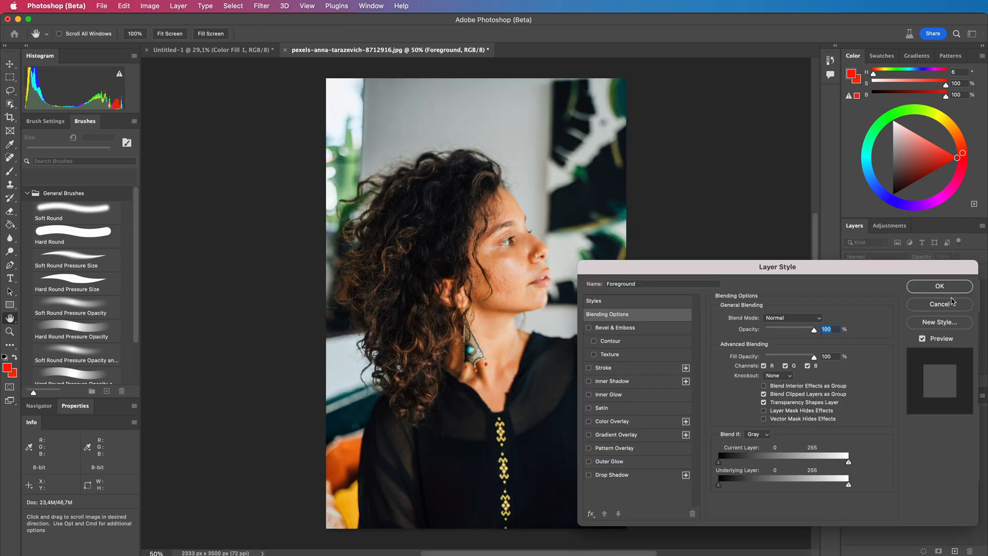
Untick Channels: R in the Foreground layer's Blending Options and confirm
click(764, 366)
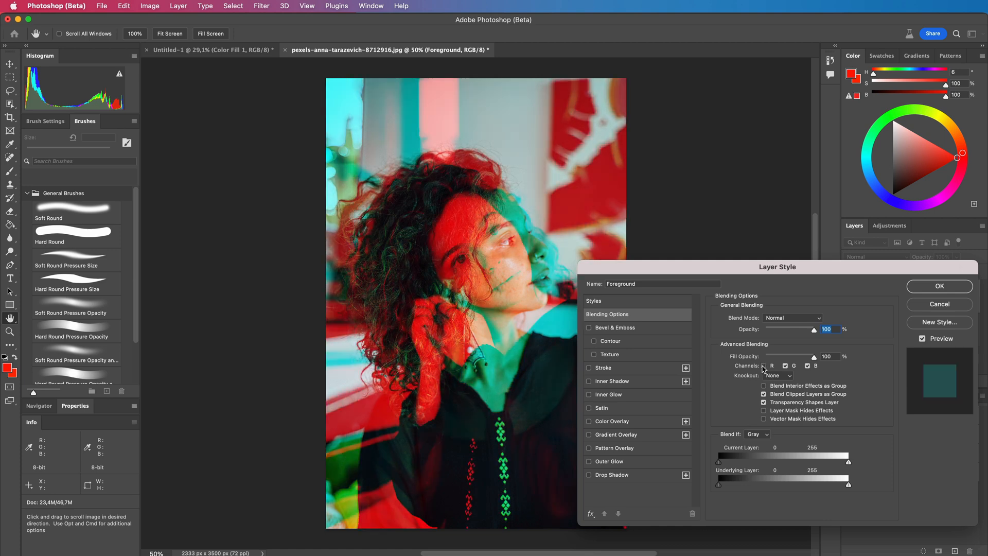
mouse_move(928, 291)
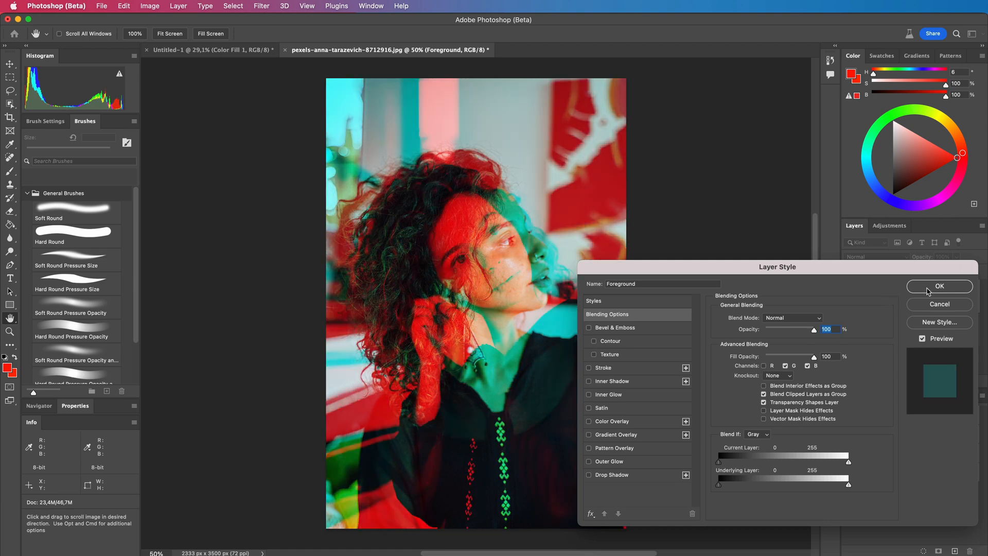
click(938, 286)
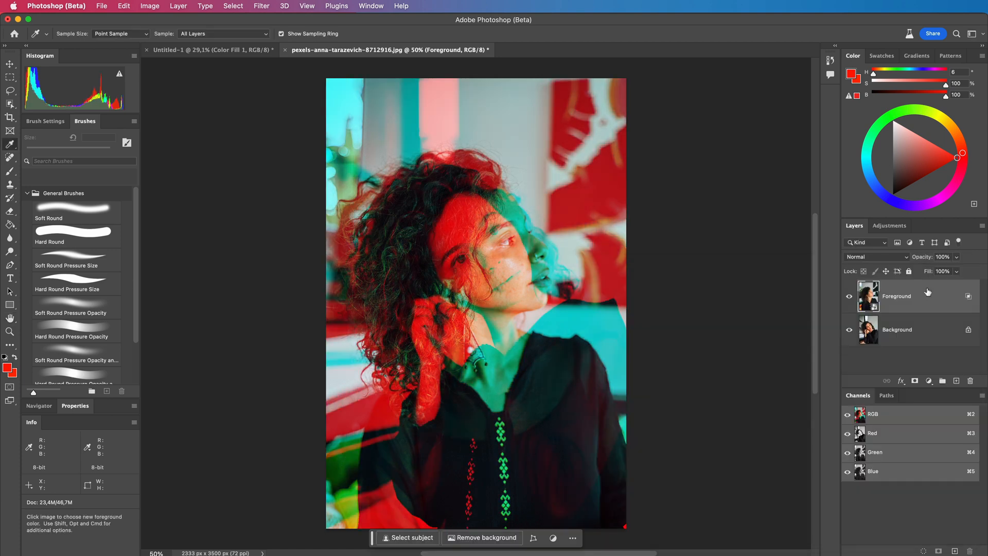
mouse_move(927, 291)
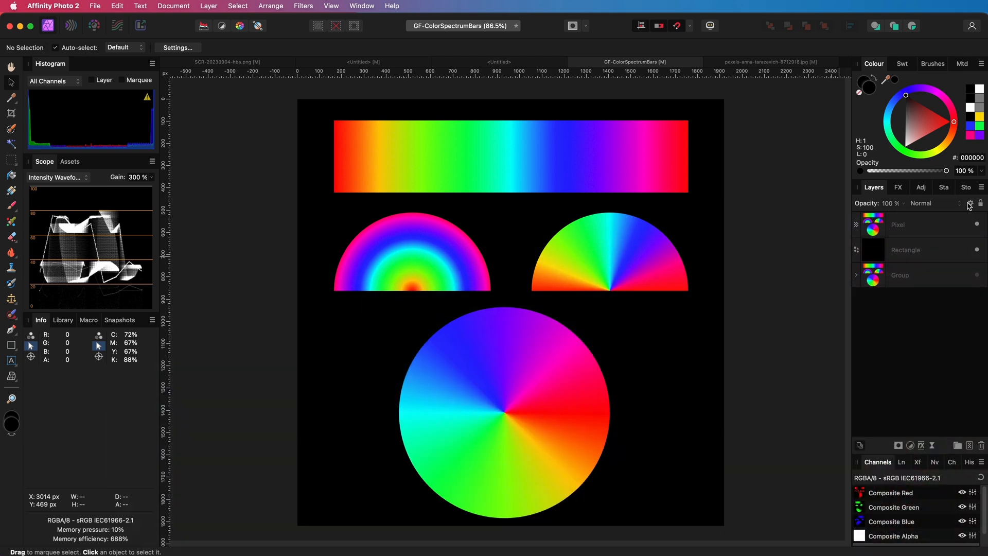
Drag both ends of the Pixel layer's Red source blend range down to 0%
click(969, 203)
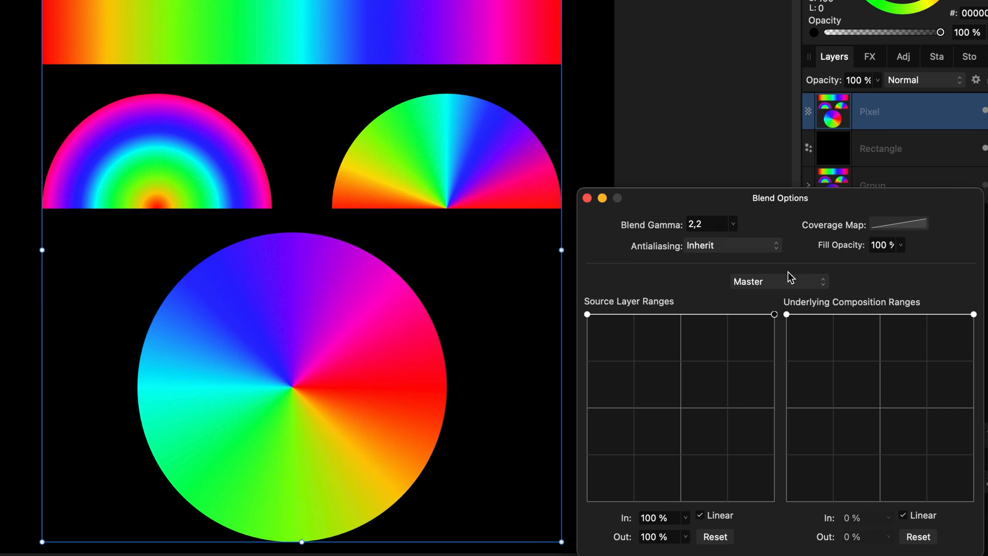
click(778, 281)
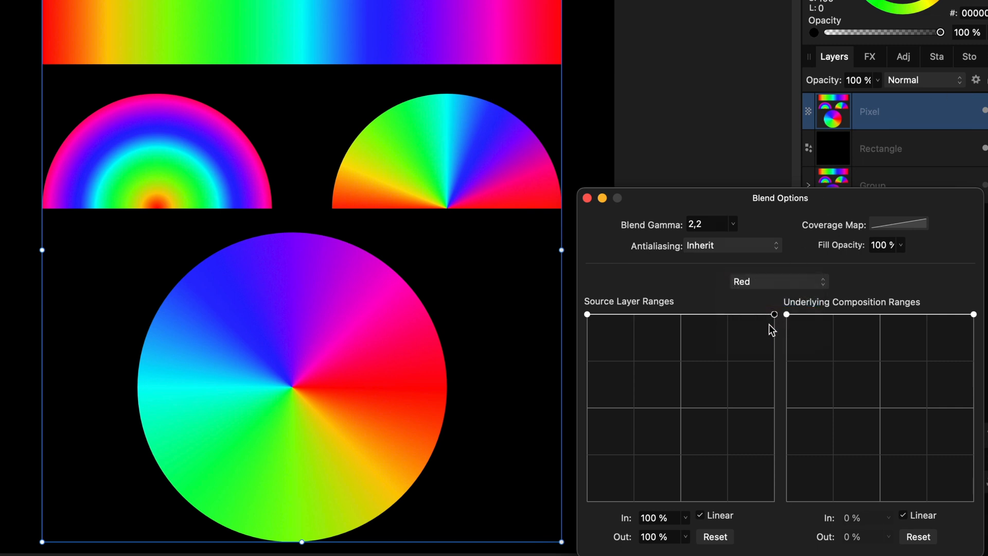
drag(775, 313, 587, 315)
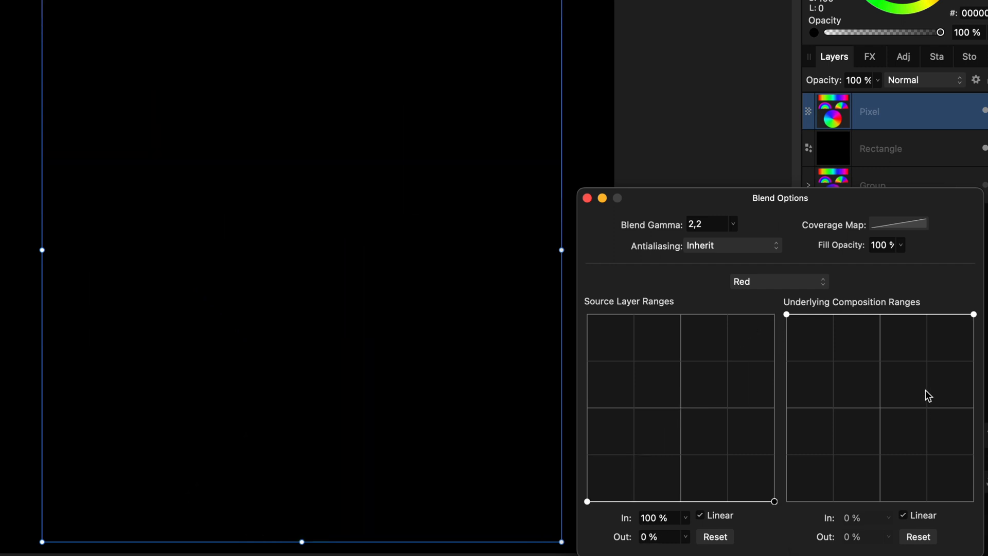
mouse_move(849, 385)
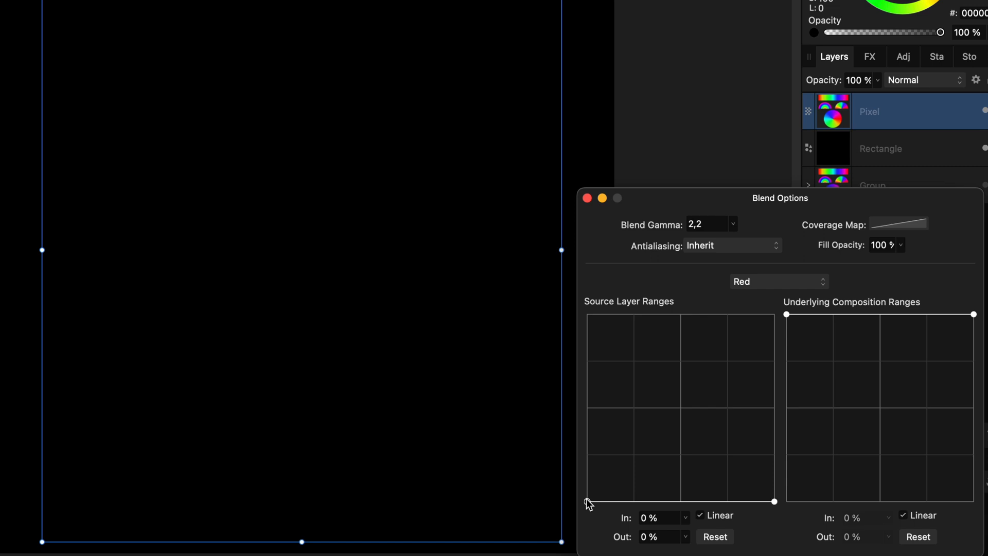
drag(588, 502, 587, 314)
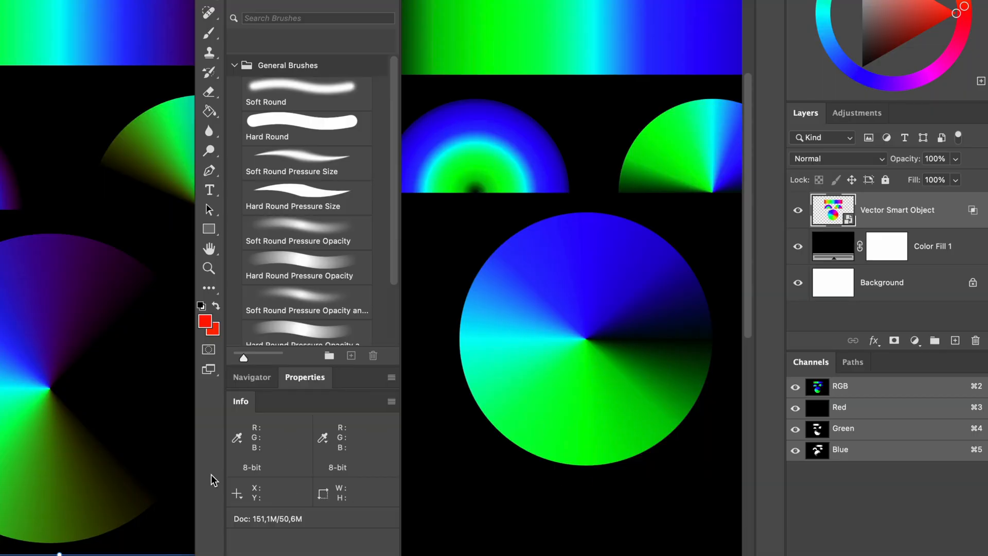
mouse_move(99, 376)
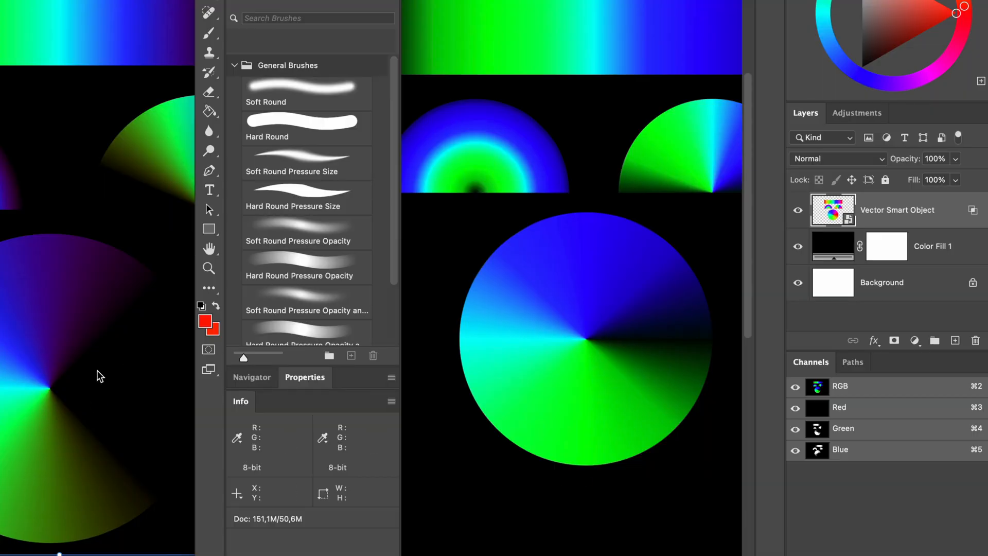
mouse_move(604, 338)
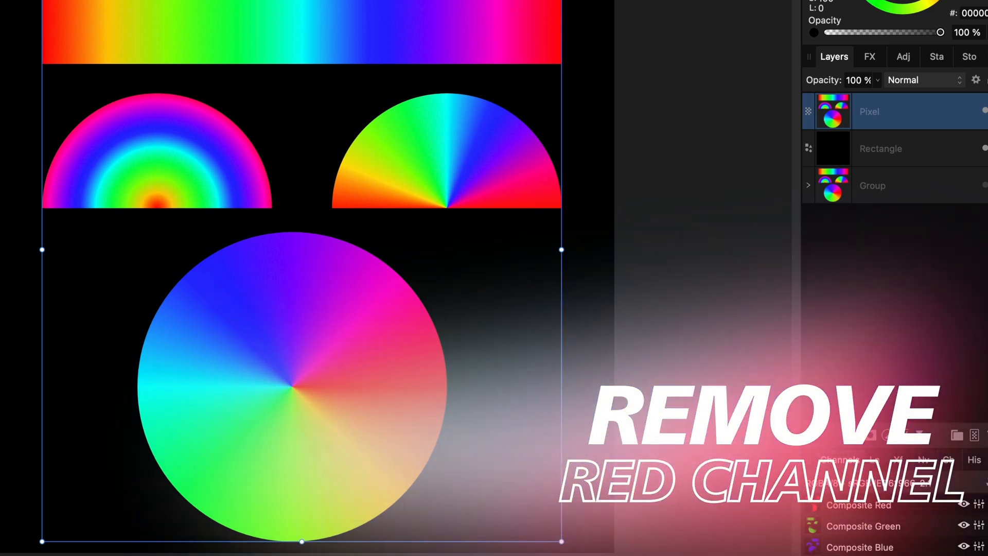
Add a Curves adjustment to the spectrum and switch its channel to Red
click(833, 111)
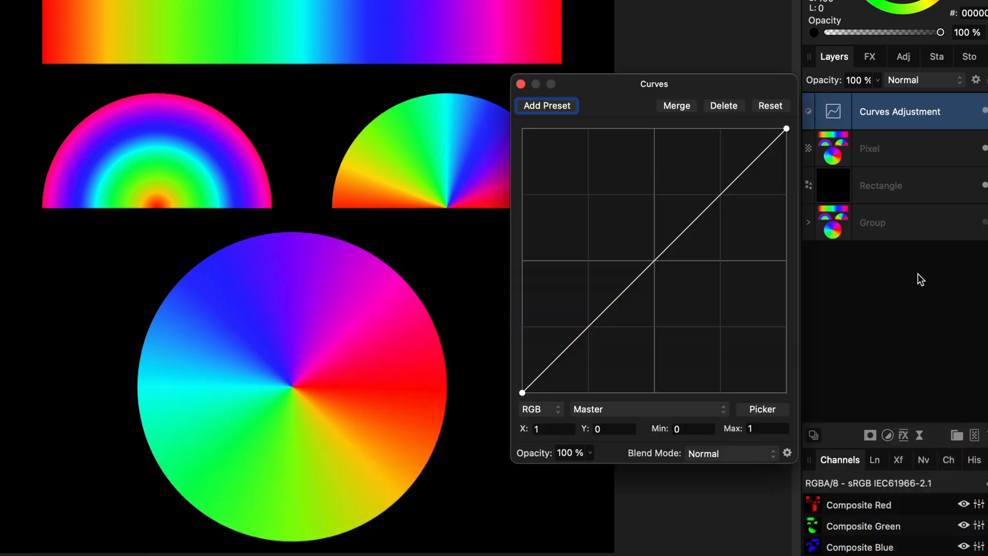
click(643, 409)
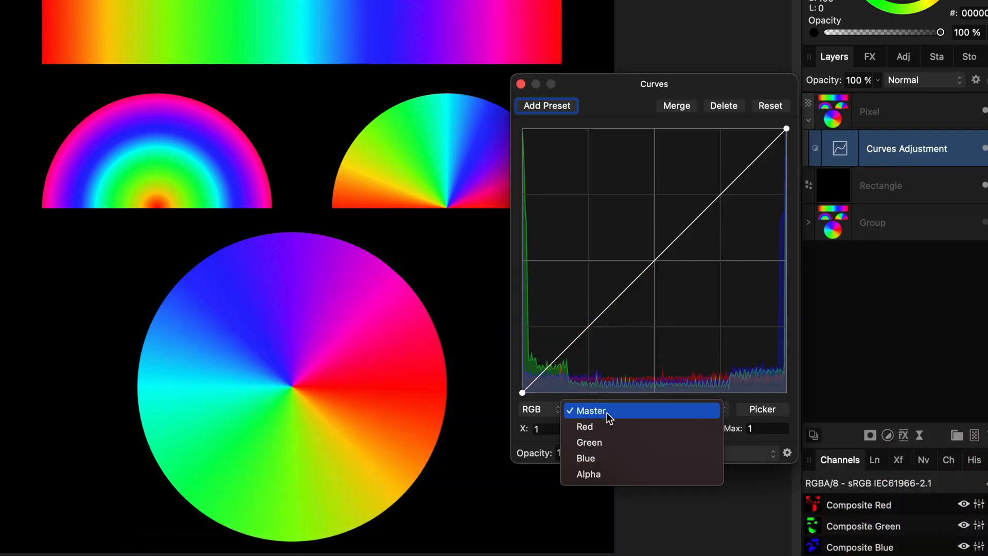
click(584, 426)
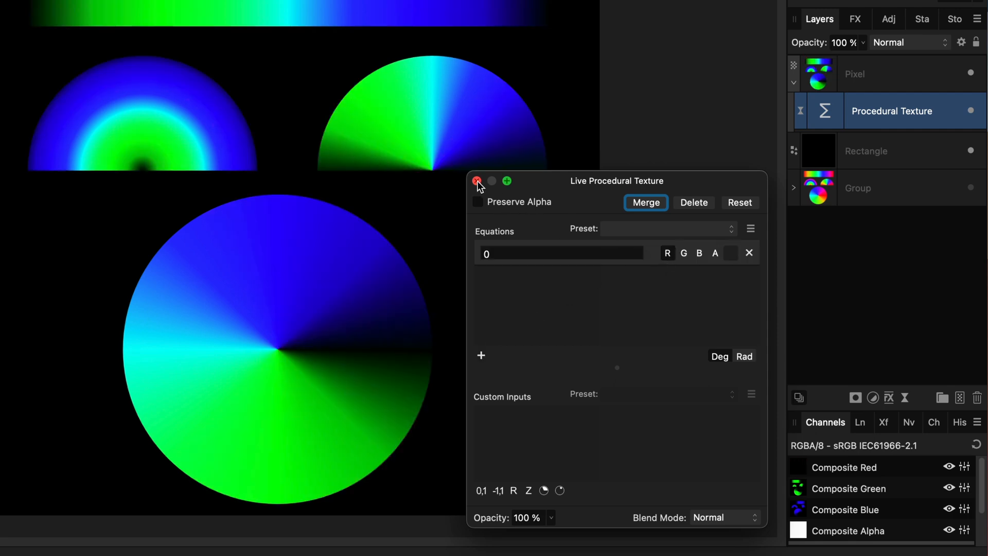
Close the procedural texture settings after setting the R equation to 0
click(477, 182)
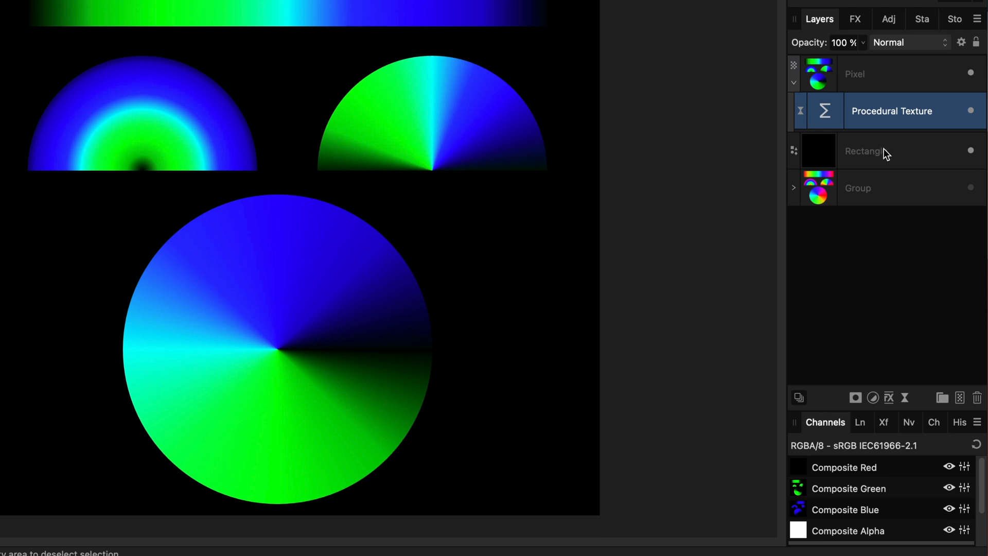
Make a linked duplicate of the black background Rectangle layer
click(867, 150)
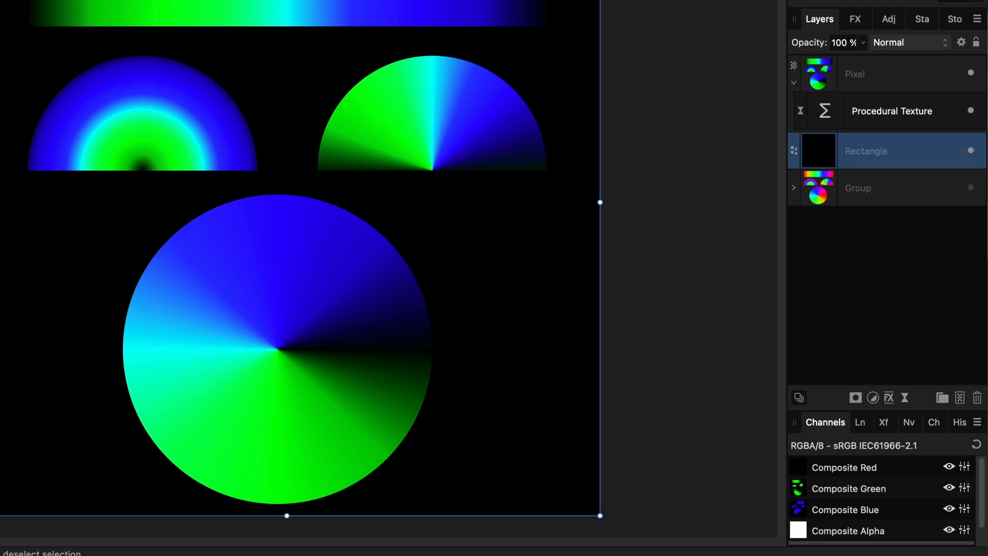
click(209, 6)
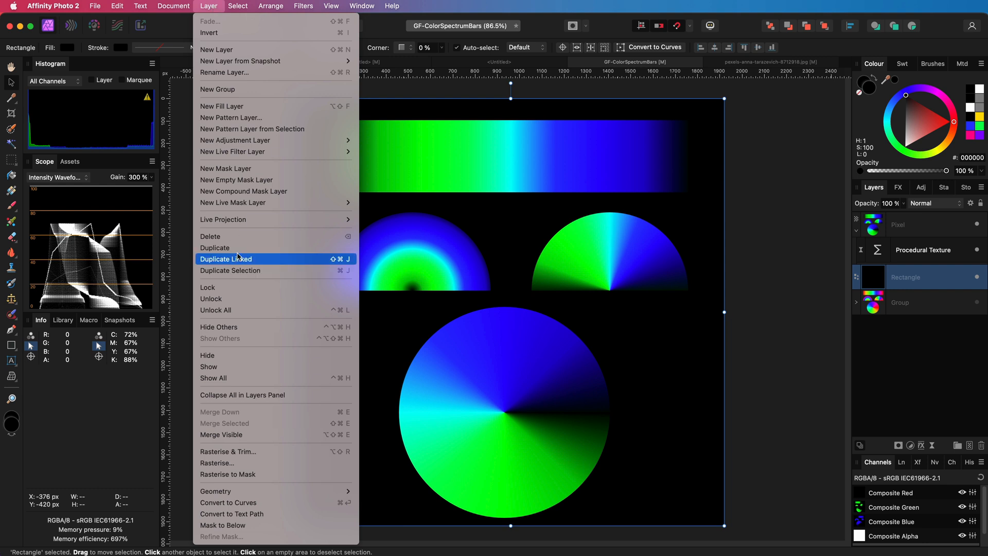
click(225, 259)
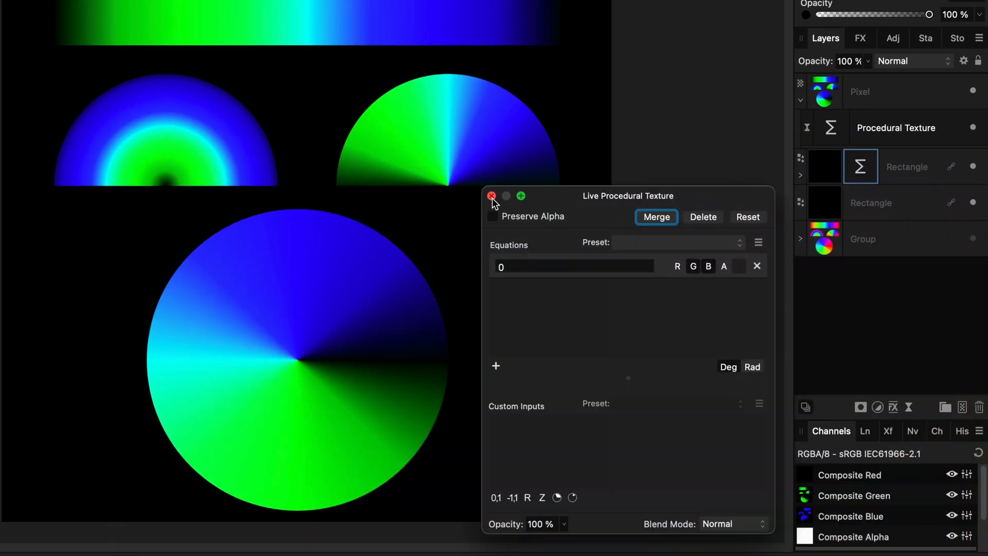
click(491, 196)
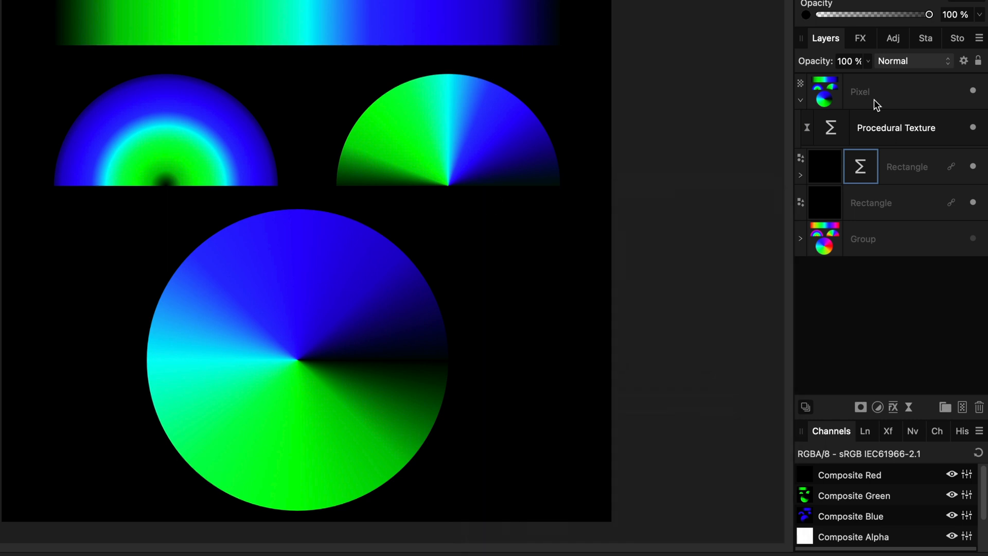
Set the spectrum Pixel layer's blend mode to Add
click(860, 91)
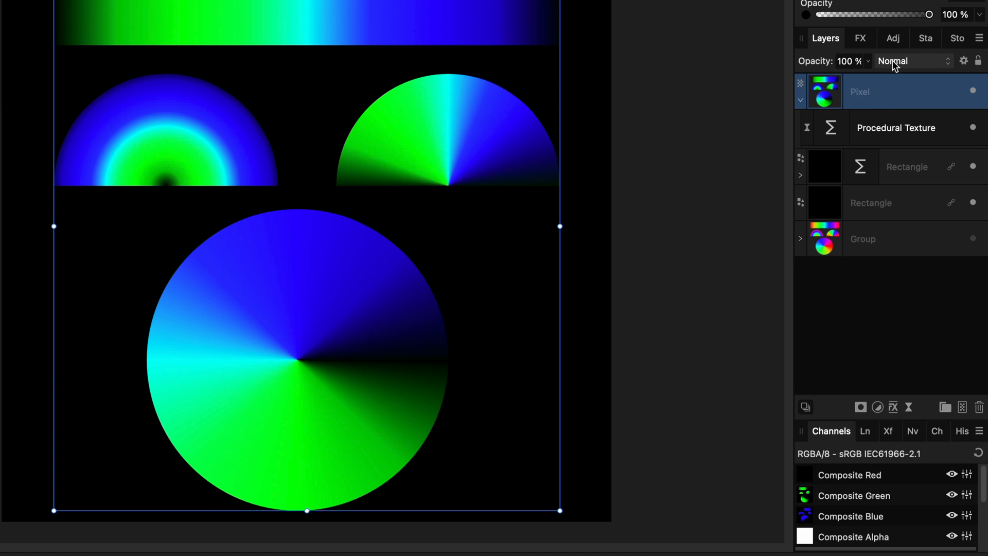
click(907, 61)
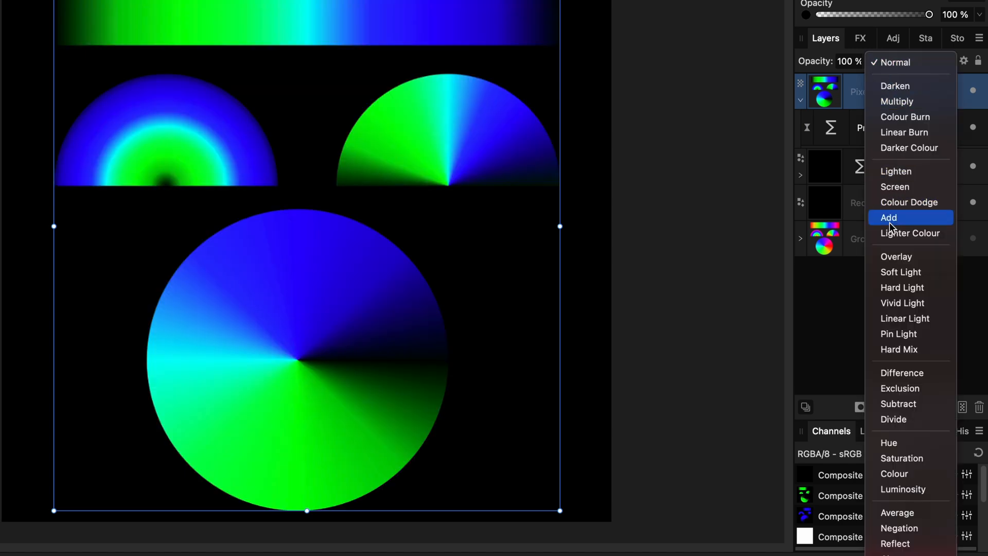
click(888, 217)
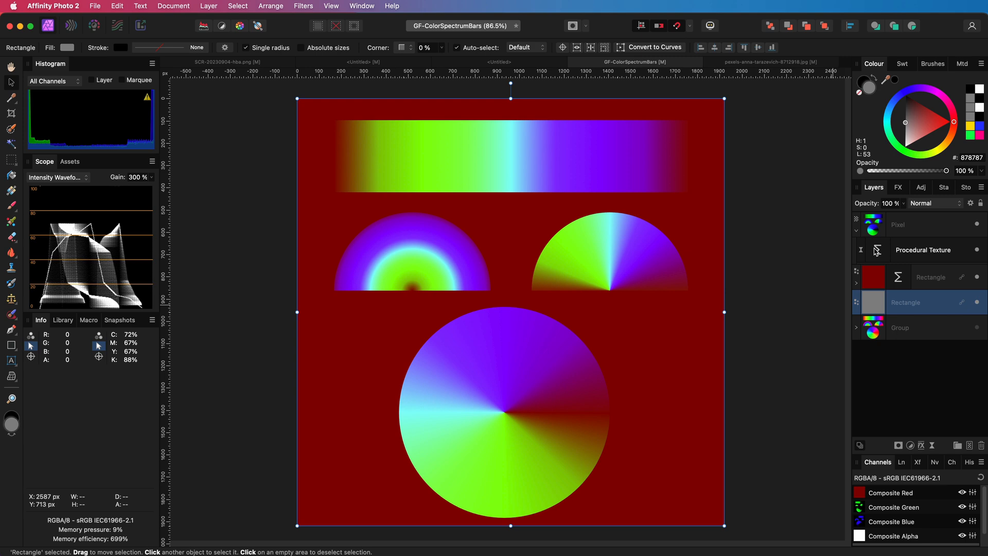
mouse_move(875, 232)
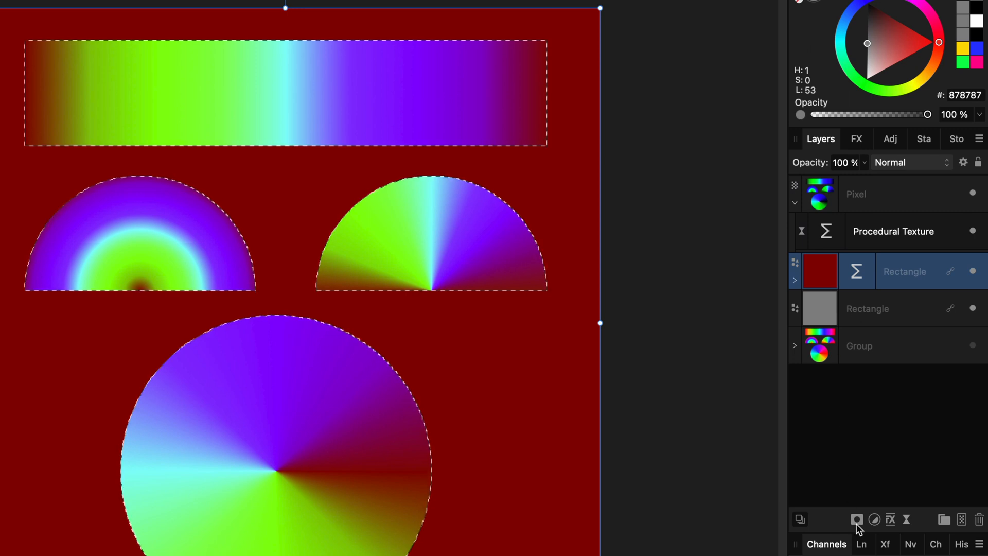
Mask the dark red rectangle from the shapes selection, then select the grey Rectangle
click(873, 519)
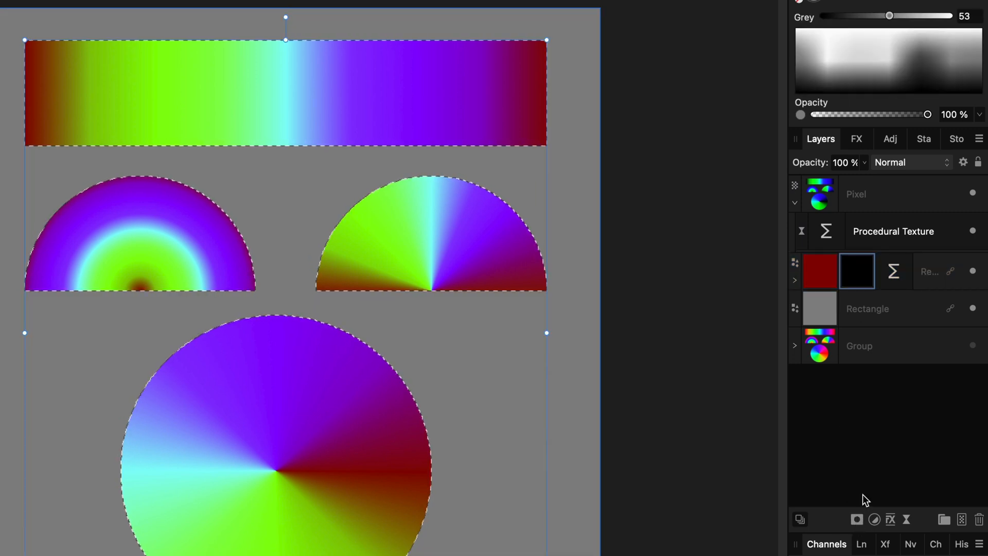
click(856, 271)
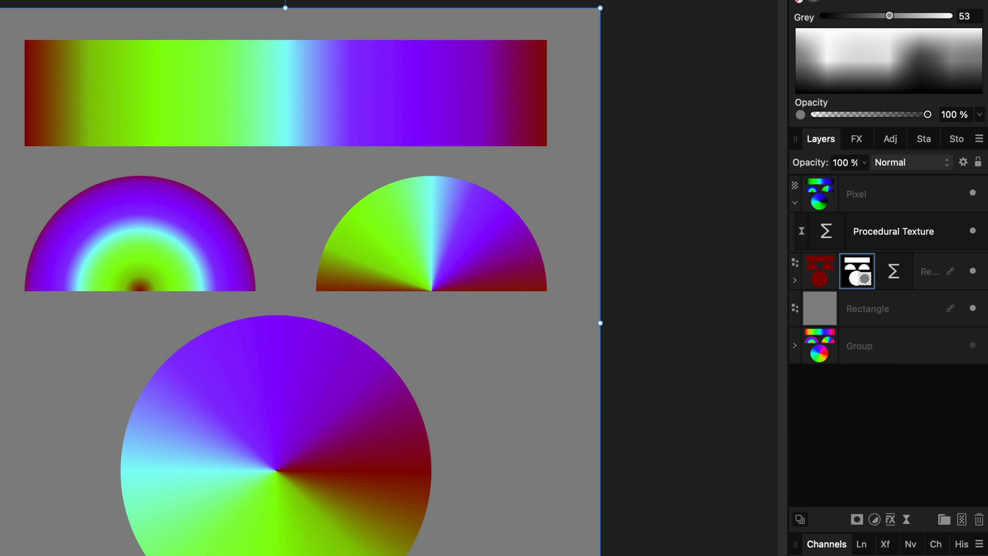
click(868, 308)
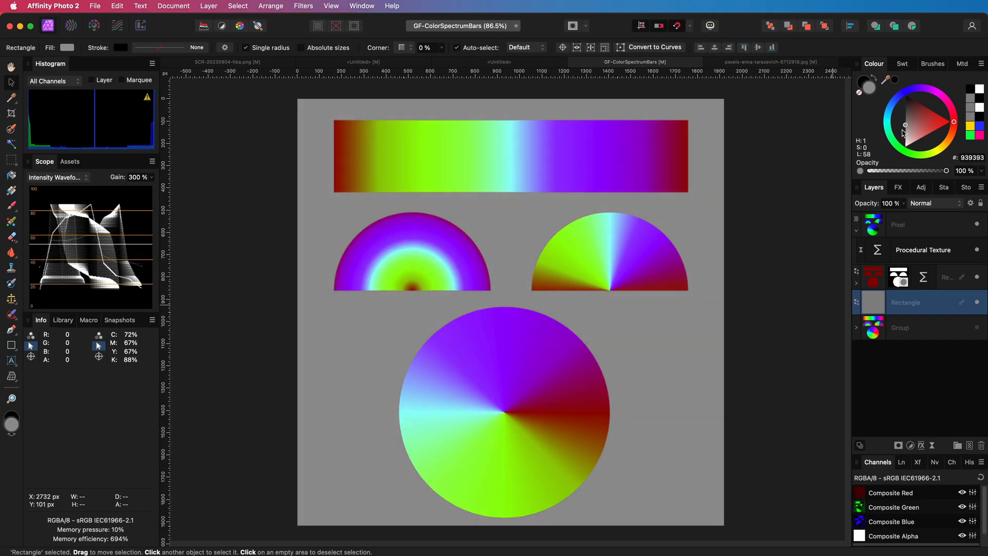
Recolour the background rectangle through purple, blue and teal, settling on olive green
click(917, 123)
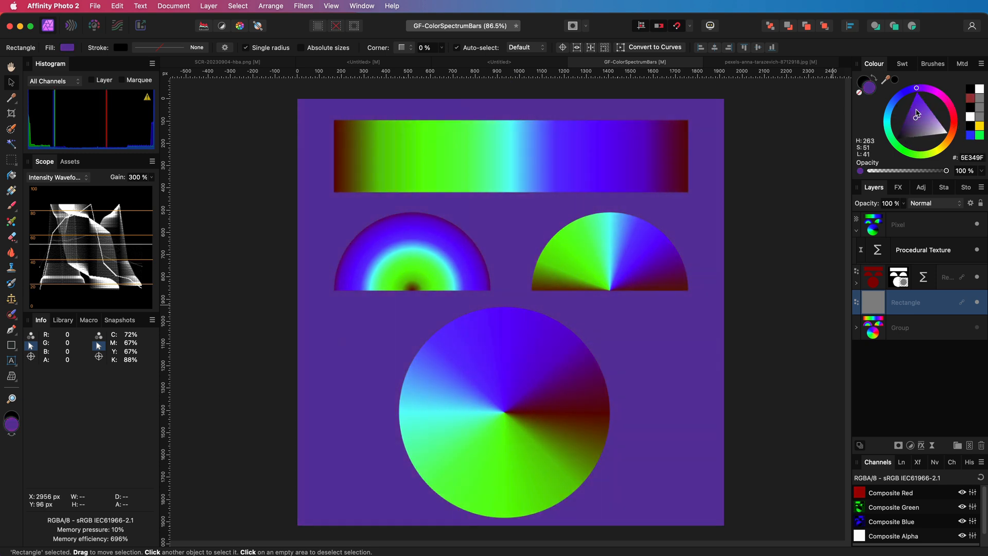
click(889, 131)
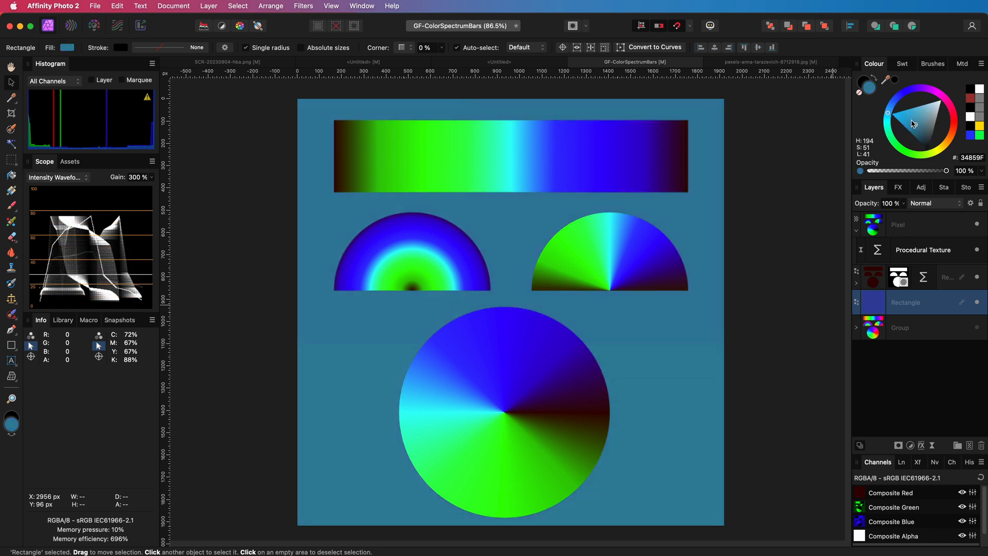
click(929, 132)
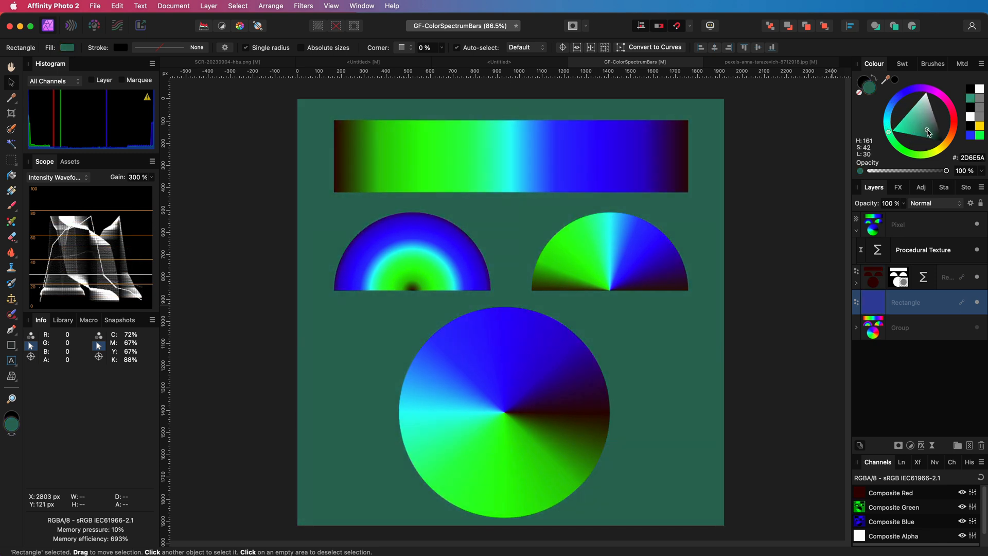
click(912, 120)
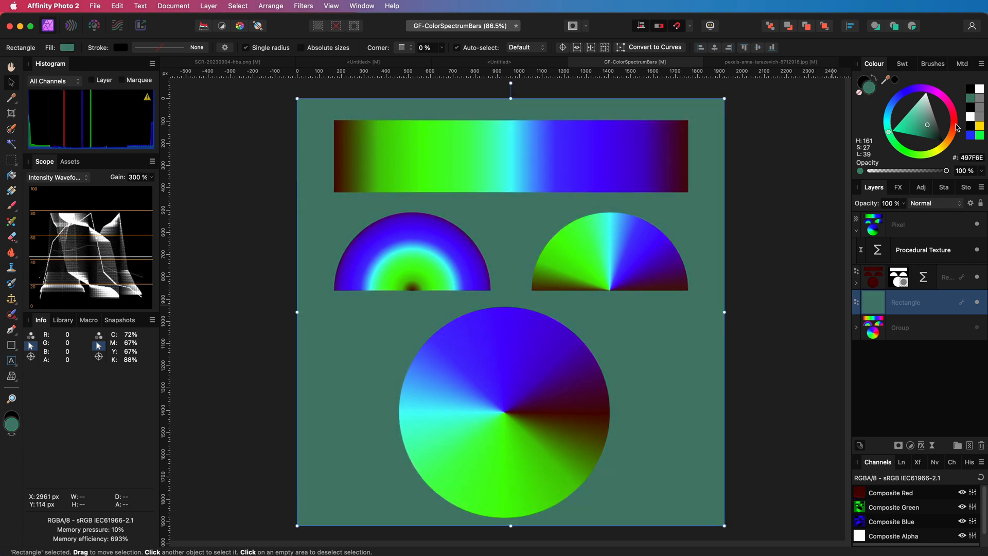
click(926, 116)
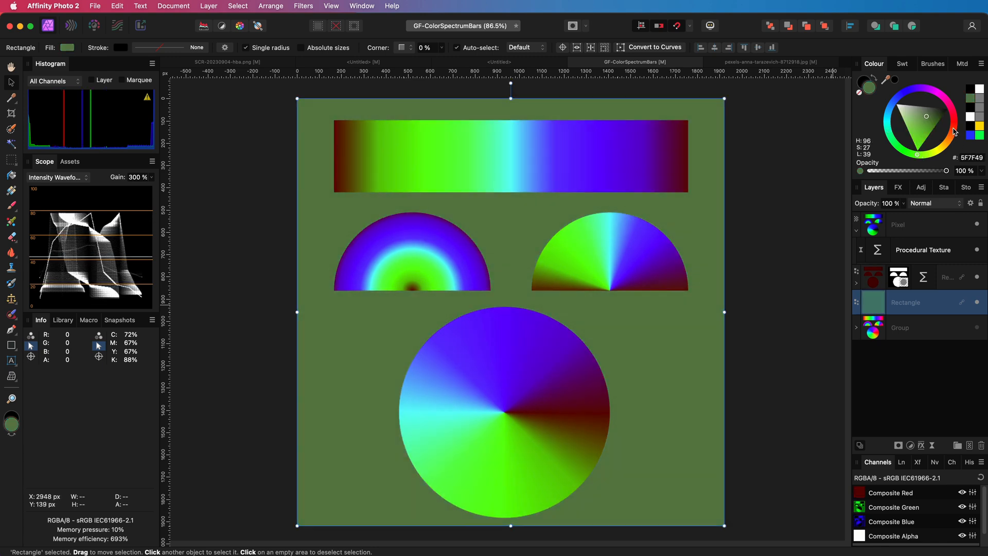
click(762, 62)
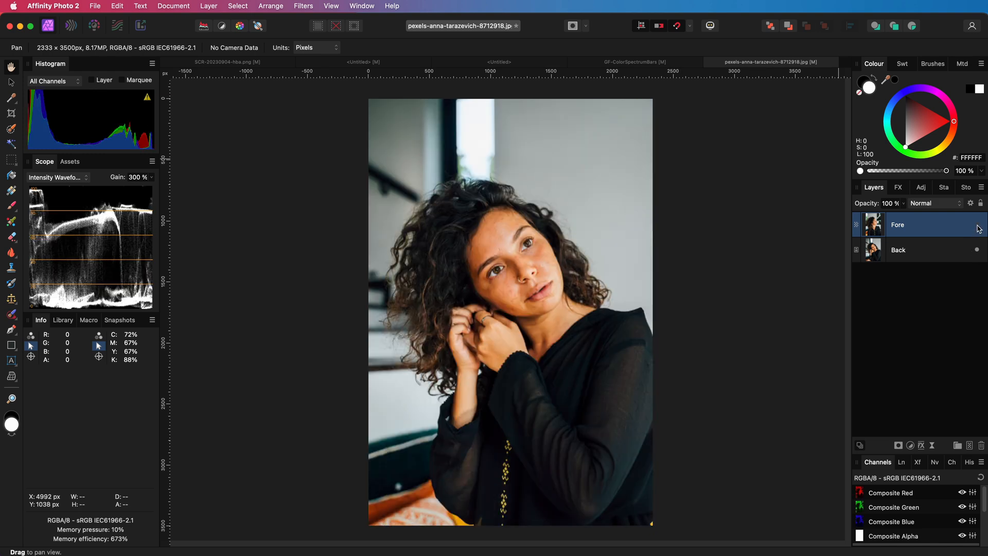
right_click(898, 250)
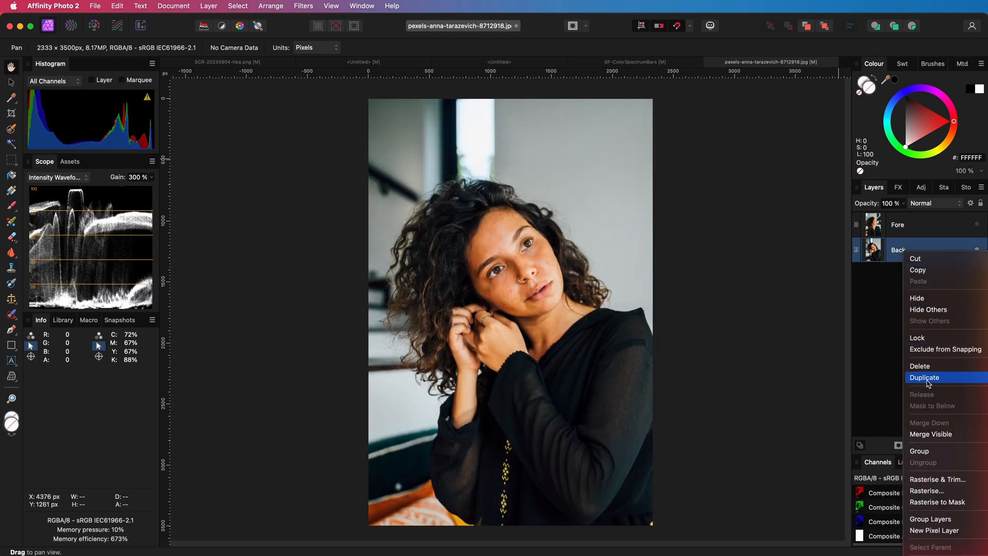
click(924, 377)
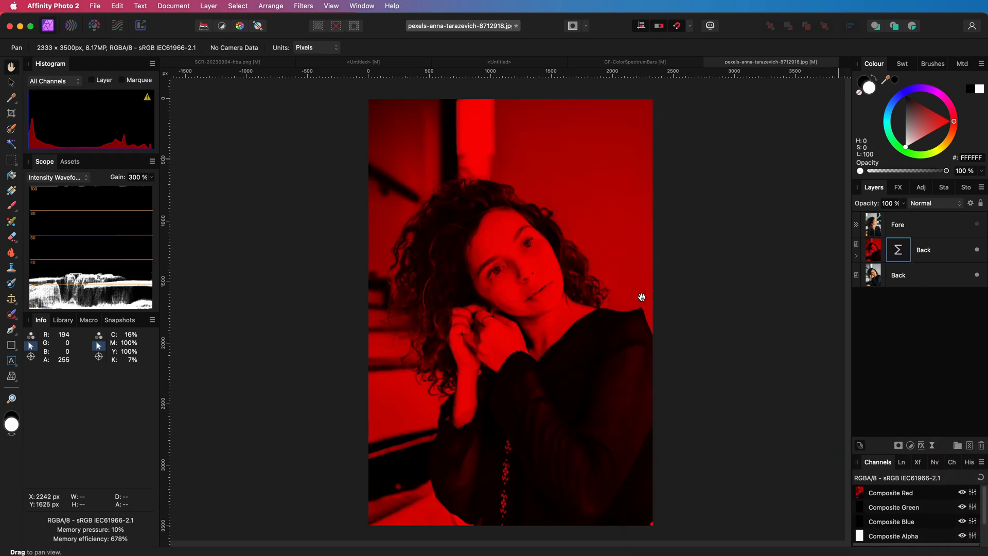
click(914, 224)
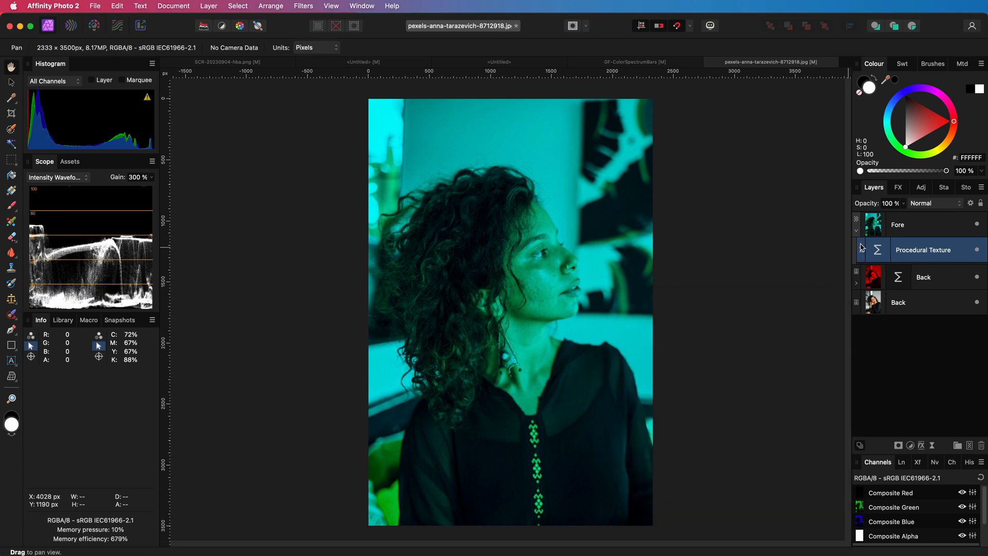
click(922, 225)
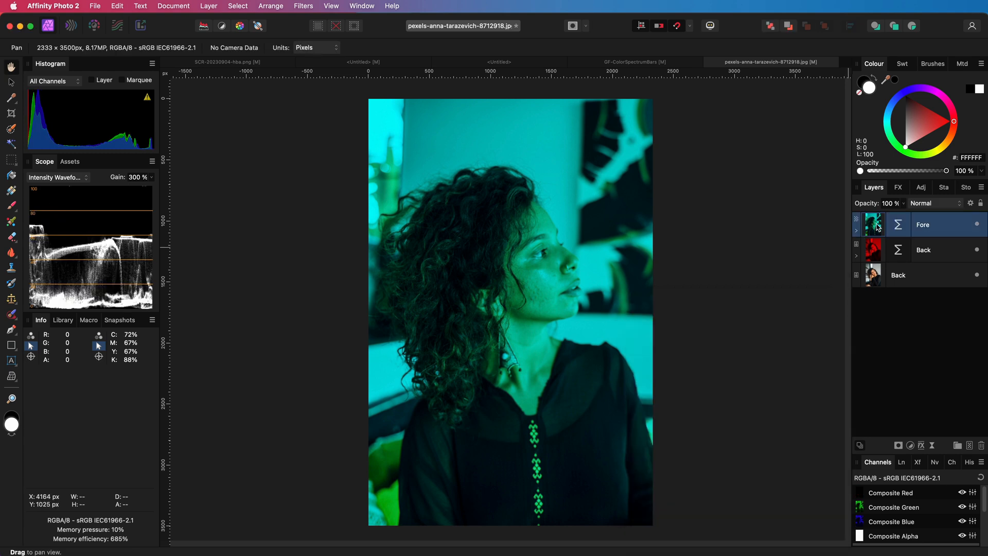
click(934, 202)
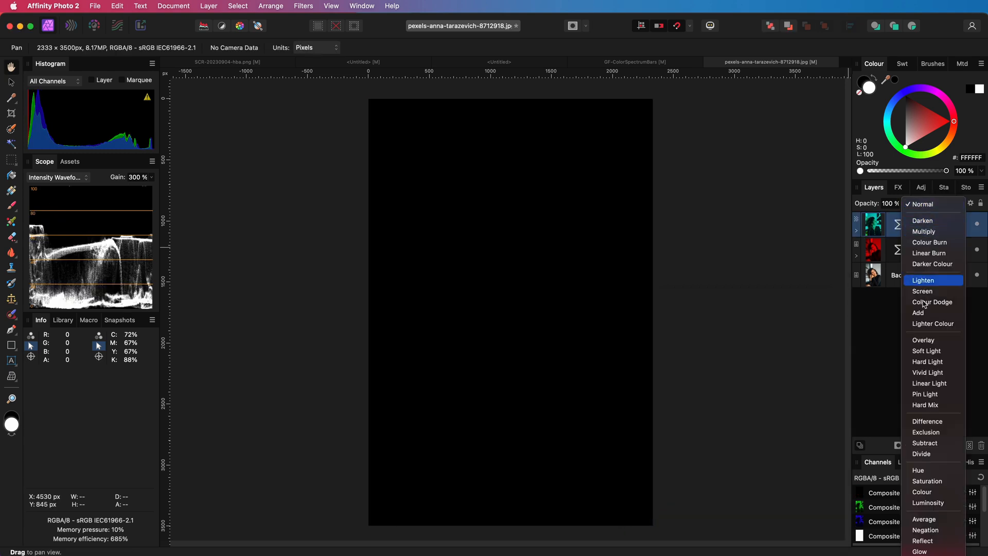
click(917, 313)
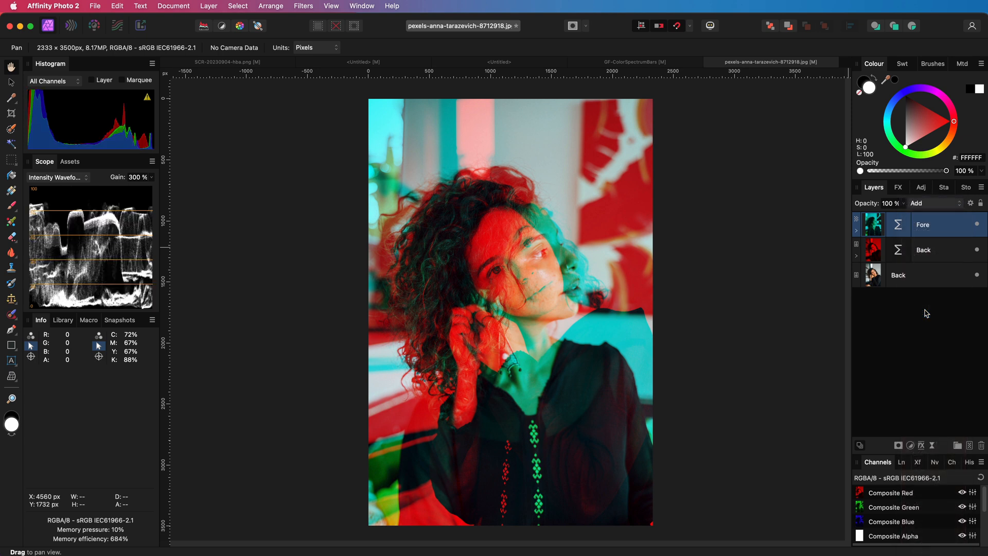
mouse_move(973, 309)
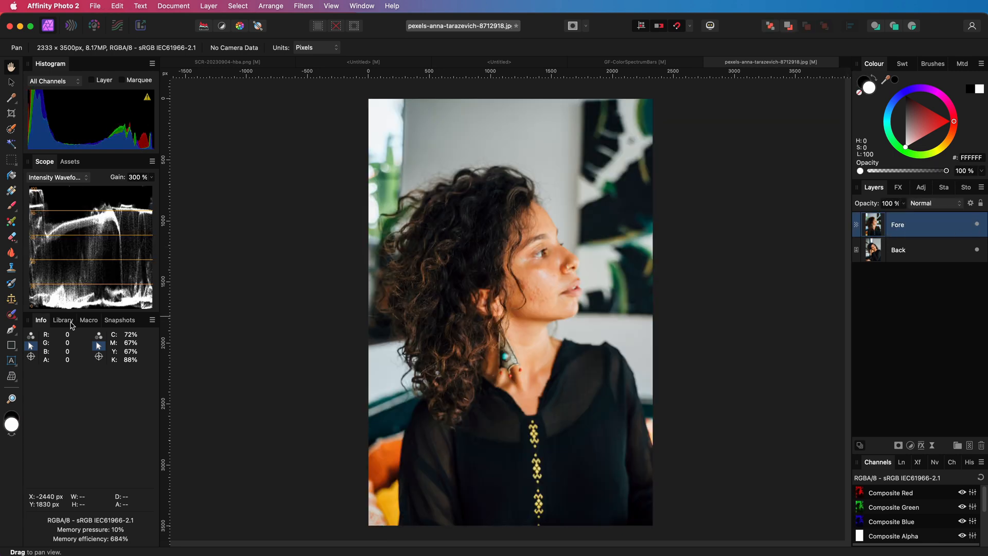
Run the RGB Blend Double Exposure library macro and expand its Double Colour Exposure group
click(62, 320)
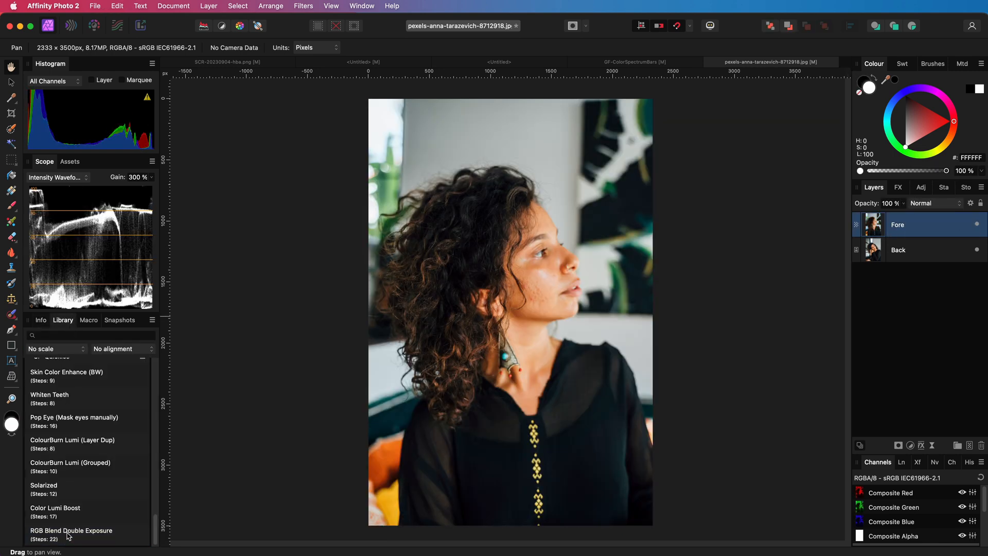
double_click(72, 530)
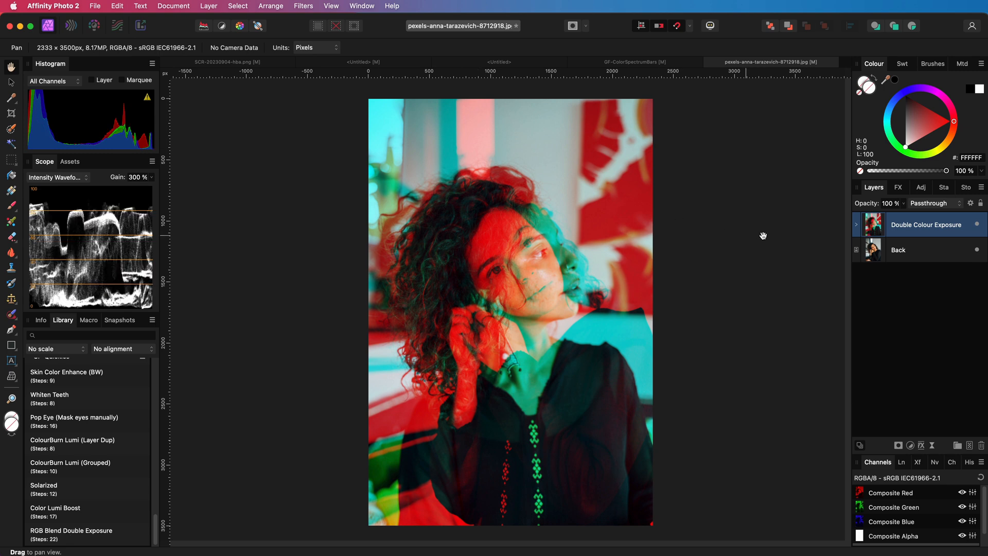
click(856, 225)
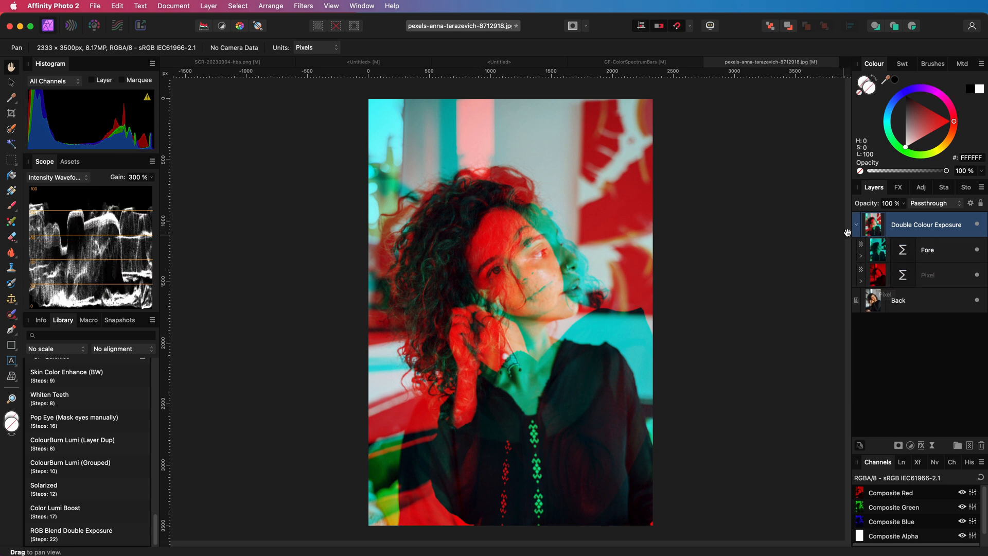
mouse_move(871, 225)
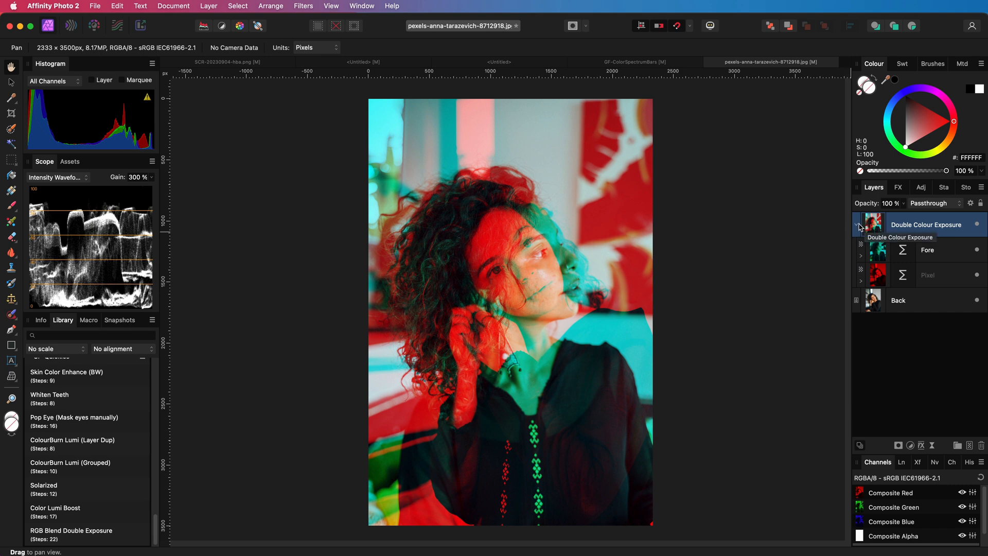
Collapse the group and set its blend mode to Hard Light after previewing Multiply and Screen
click(935, 203)
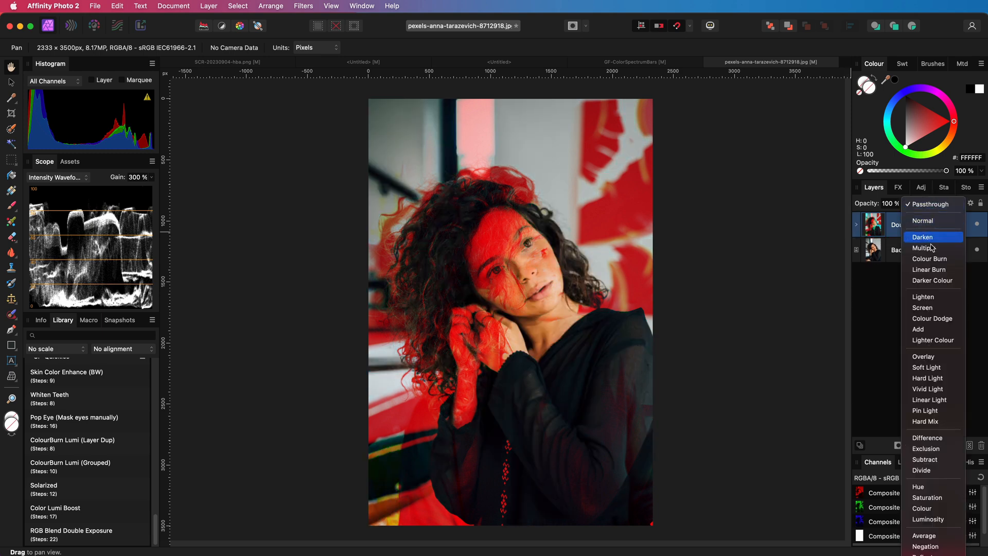
click(924, 247)
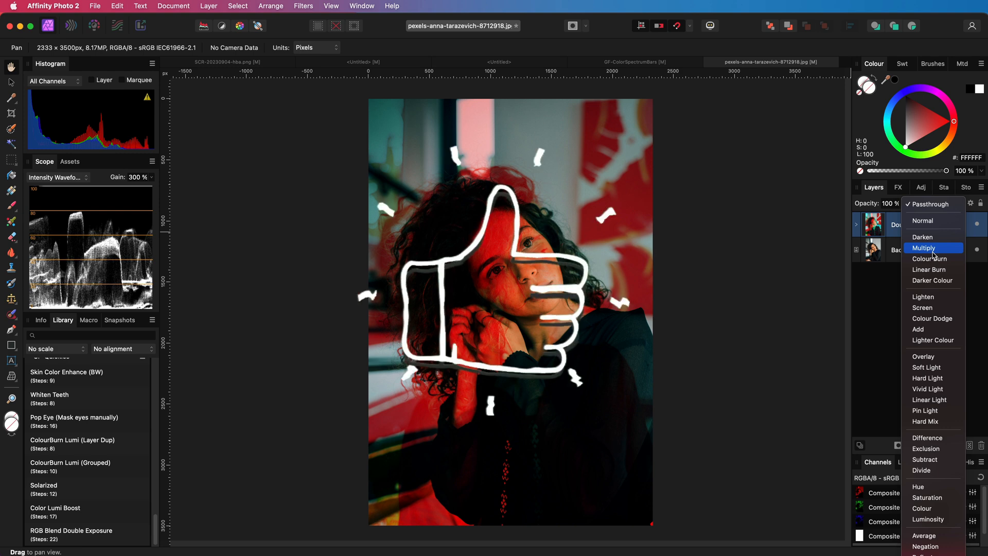
click(922, 308)
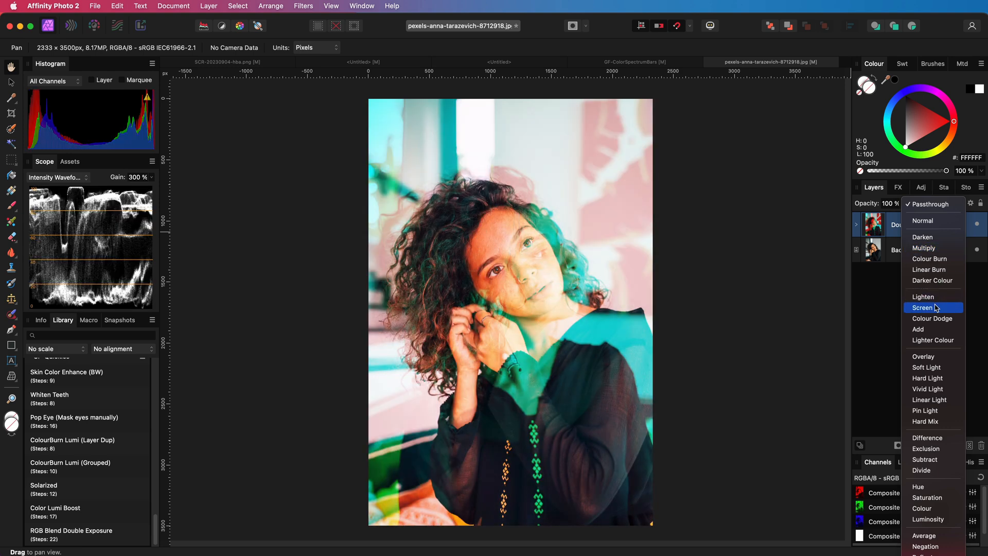
click(927, 377)
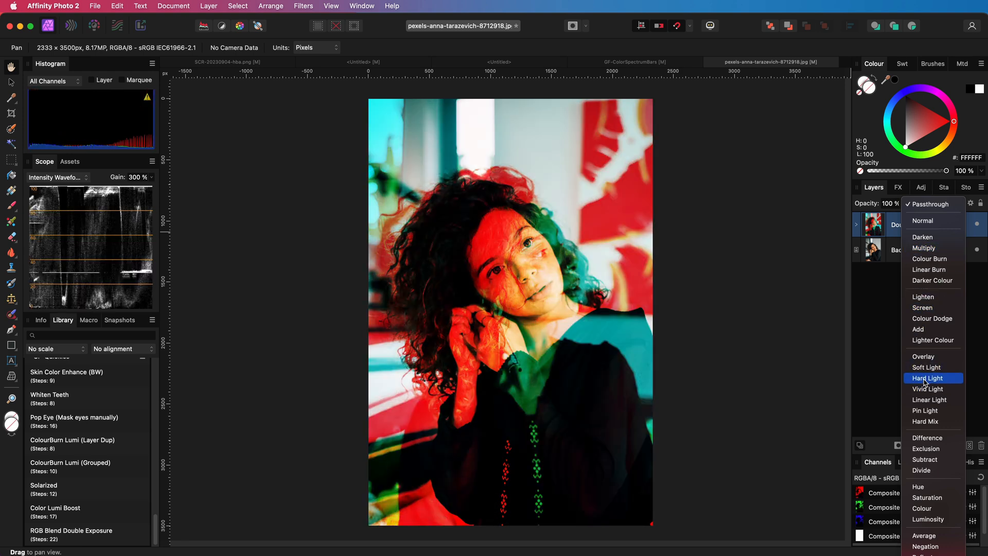
click(926, 378)
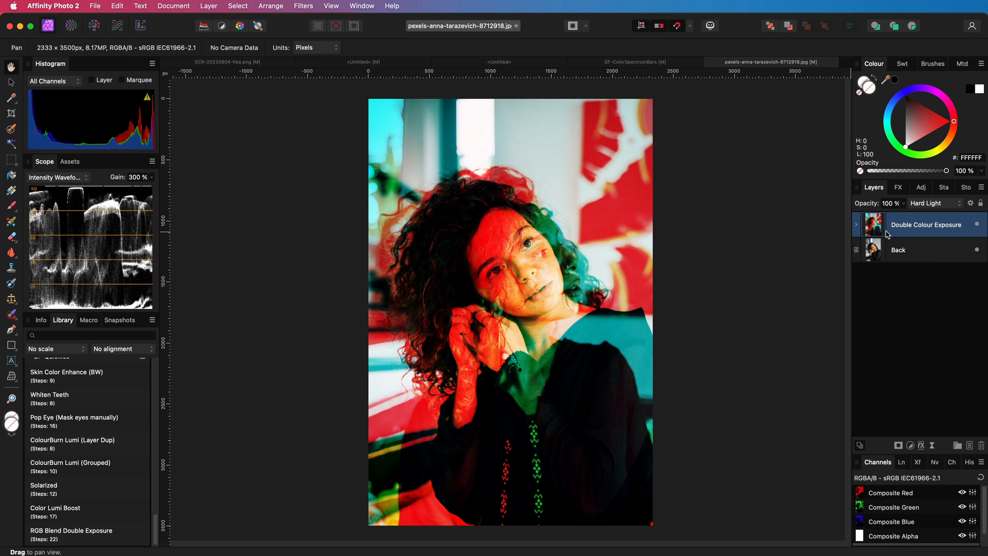